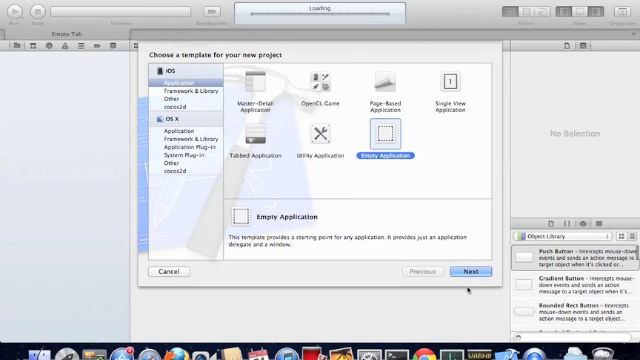
Create an Empty Application project named FruitTable saved to the Desktop.
{"action": "left_click", "coordinate": [470, 270]}
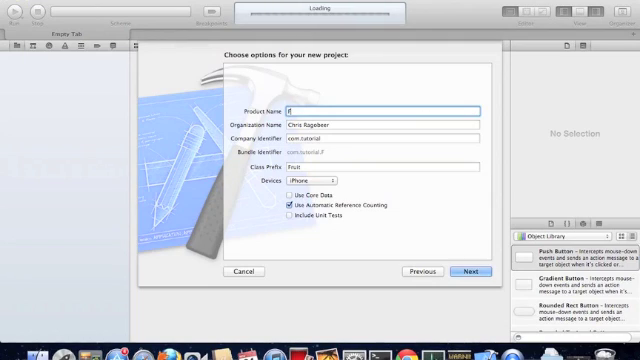
{"action": "type", "text": "FruitTable"}
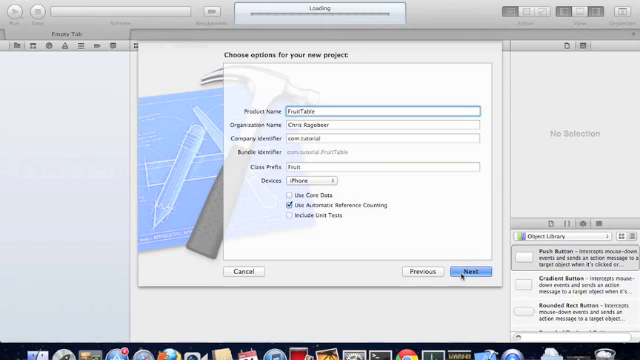
{"action": "left_click", "coordinate": [464, 272]}
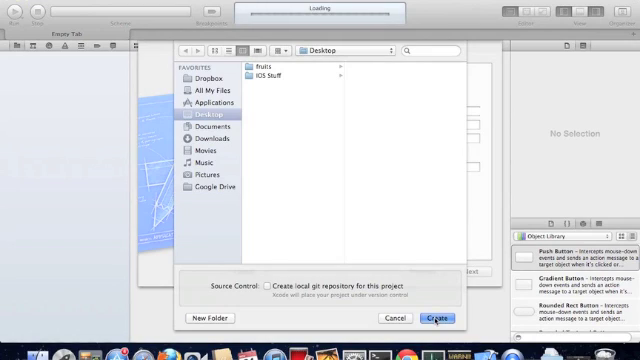
{"action": "left_click", "coordinate": [432, 318]}
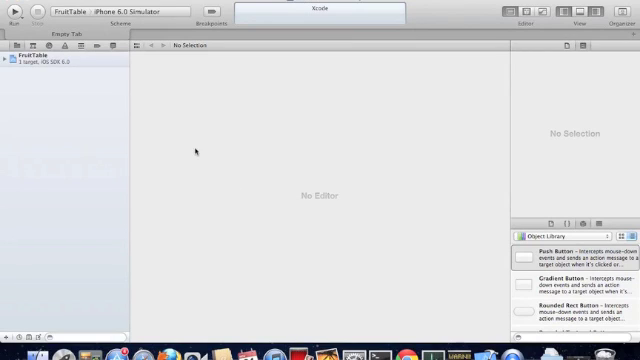
Add an iPhone storyboard file named FruitStoryboard to the project.
{"action": "left_click", "coordinate": [22, 52]}
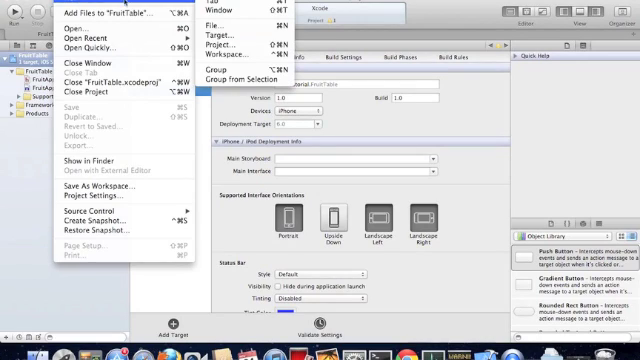
{"action": "mouse_move", "coordinate": [232, 6]}
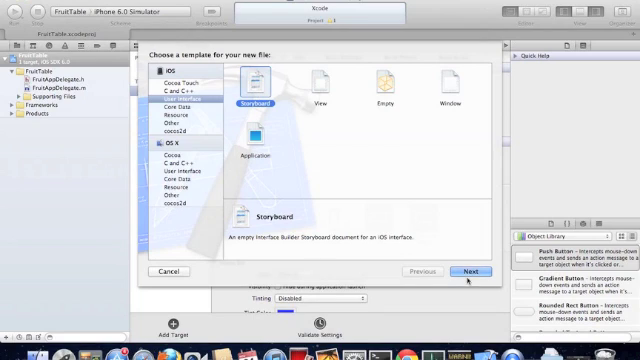
{"action": "left_click", "coordinate": [472, 272]}
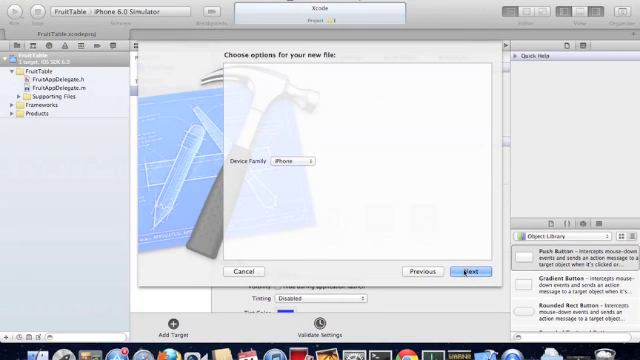
{"action": "left_click", "coordinate": [468, 272]}
{"action": "type", "text": "FruitStoryboard"}
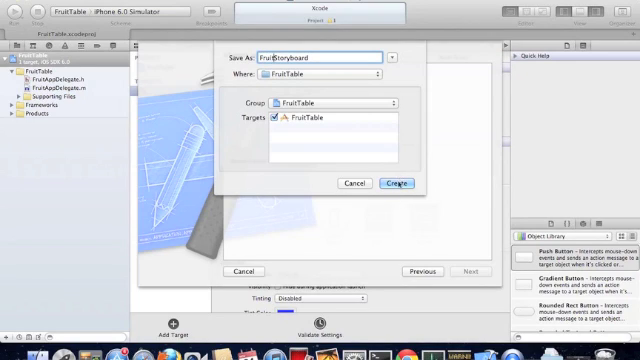
{"action": "left_click", "coordinate": [390, 184]}
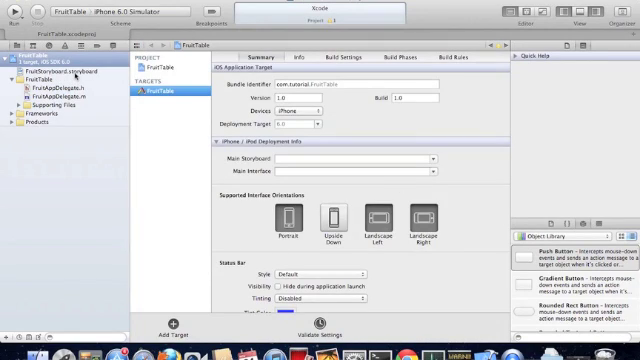
Set FruitStoryboard as the target's Main Storyboard and view AppDelegate.m.
{"action": "left_click", "coordinate": [70, 72]}
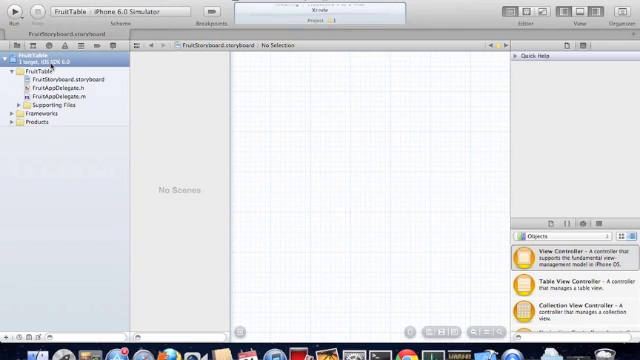
{"action": "left_click", "coordinate": [32, 56]}
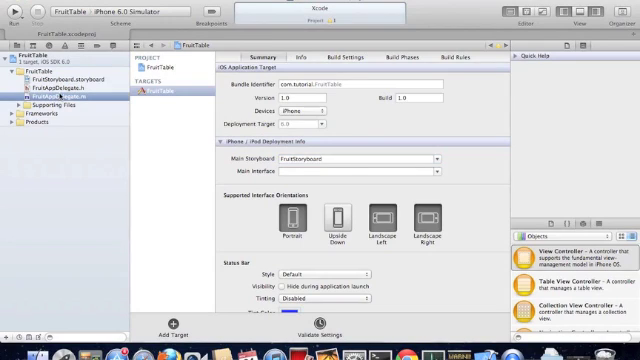
{"action": "left_click", "coordinate": [52, 96]}
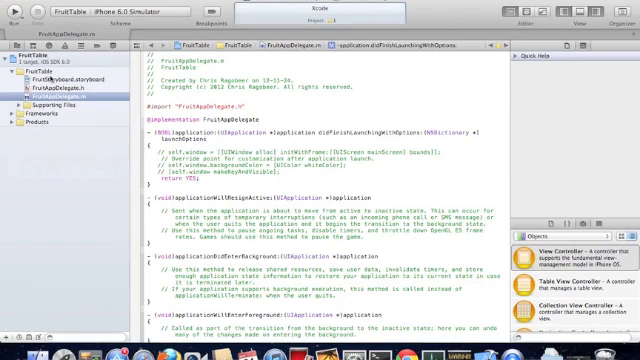
Drop a Table View Controller into FruitStoryboard and run the app in the Simulator.
{"action": "left_click", "coordinate": [60, 76]}
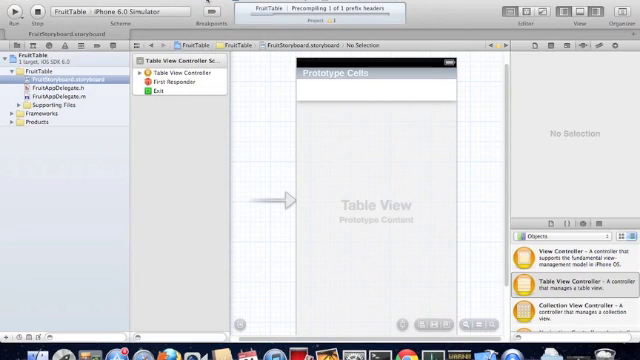
{"action": "left_click", "coordinate": [12, 12]}
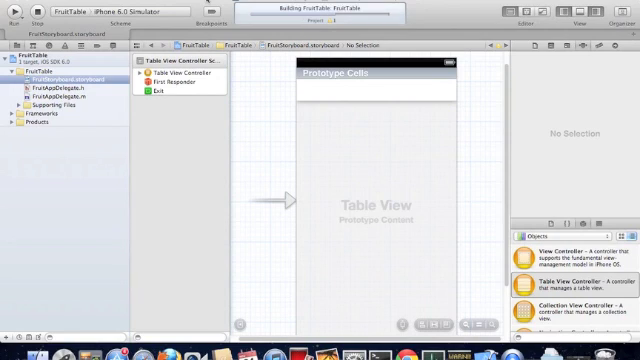
{"action": "left_click", "coordinate": [14, 12]}
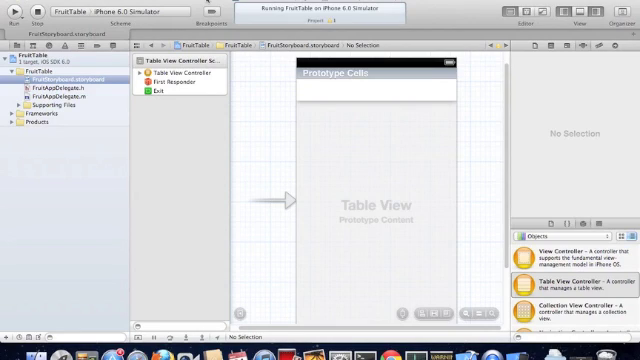
{"action": "mouse_move", "coordinate": [244, 104]}
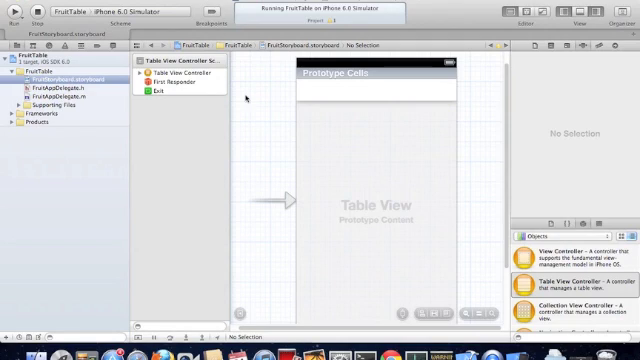
{"action": "mouse_move", "coordinate": [290, 156]}
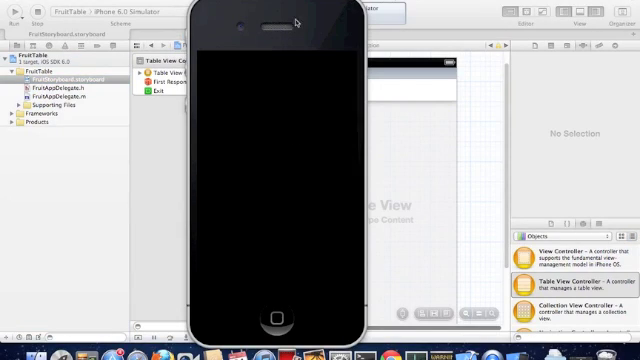
{"action": "mouse_move", "coordinate": [300, 16]}
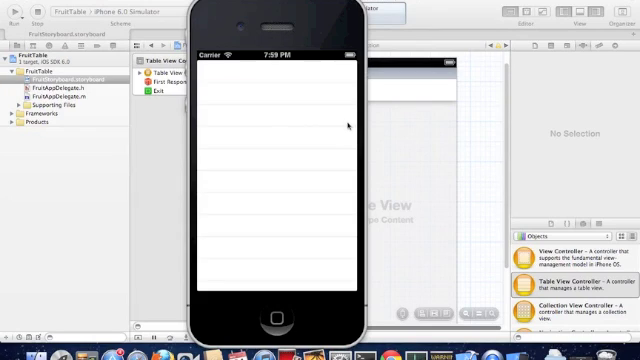
{"action": "mouse_move", "coordinate": [104, 184]}
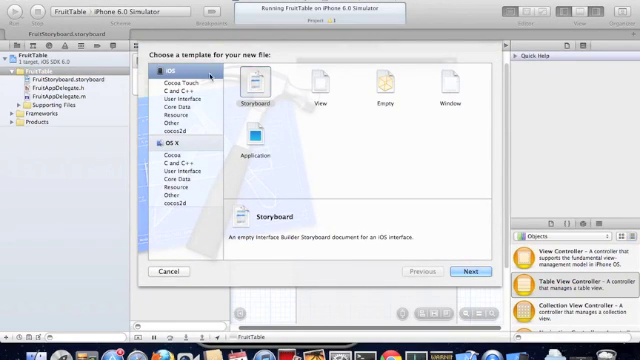
Create Objective-C class FruitTableViewController subclassing UITableViewController.
{"action": "left_click", "coordinate": [180, 72]}
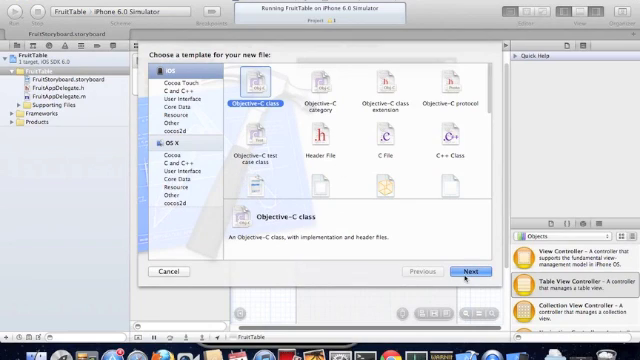
{"action": "left_click", "coordinate": [468, 272]}
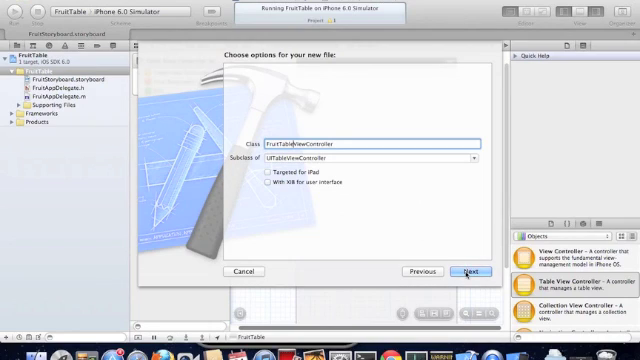
{"action": "left_click", "coordinate": [468, 272]}
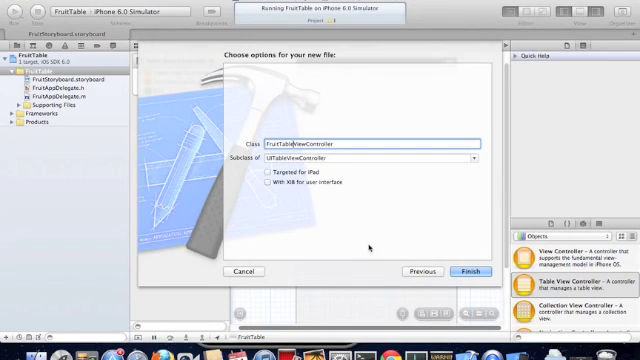
{"action": "left_click", "coordinate": [472, 272]}
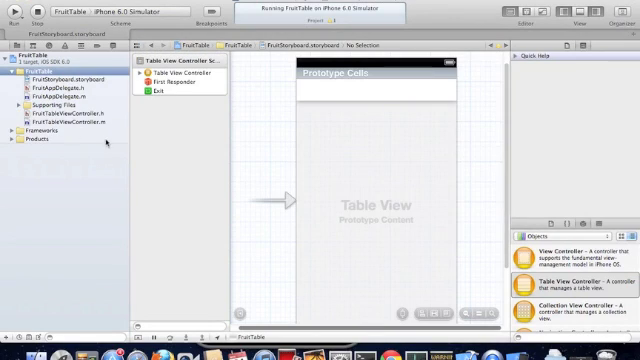
Declare an NSArray *fruit_names instance variable in FruitTableViewController.h.
{"action": "left_click", "coordinate": [62, 116]}
{"action": "type", "text": "NsMutableArray"}
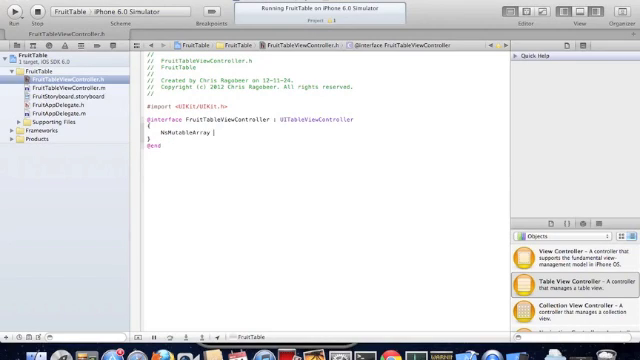
{"action": "type", "text": "*fruit_names;"}
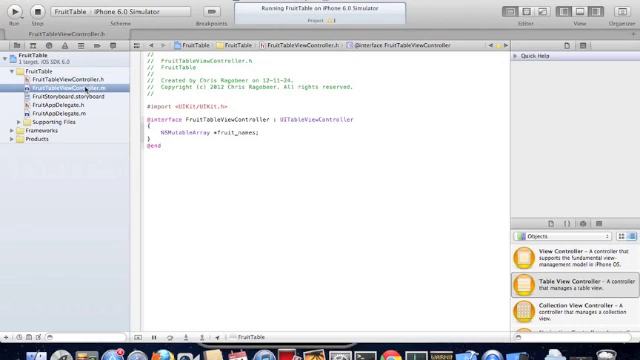
In viewDidLoad, begin initializing fruit_names with initWithObjects: starting at @"Apple".
{"action": "left_click", "coordinate": [68, 84]}
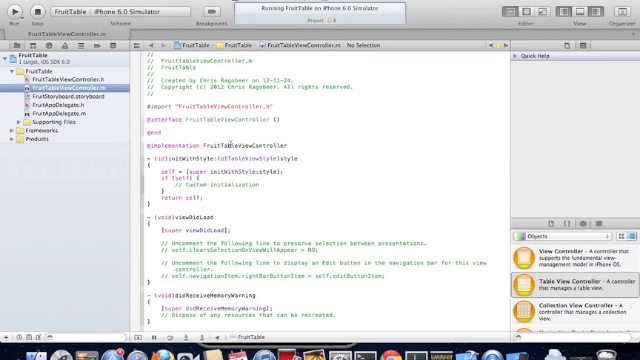
{"action": "scroll", "scroll_direction": "down", "scroll_amount": 3}
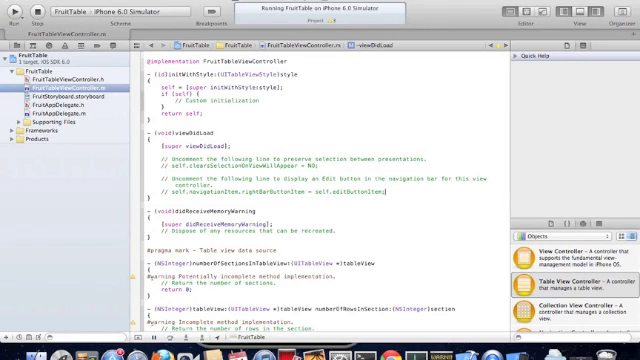
{"action": "type", "text": "fruit_names = [[NSMutableArray"}
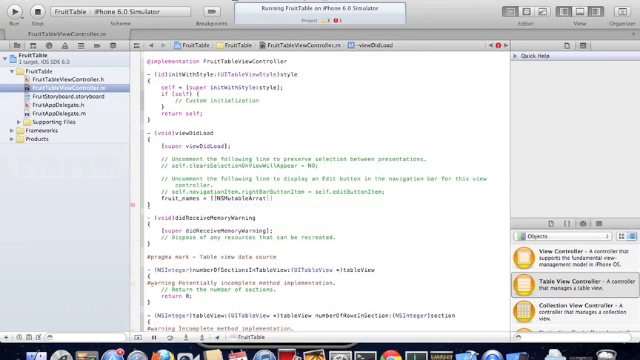
{"action": "type", "text": "a8"}
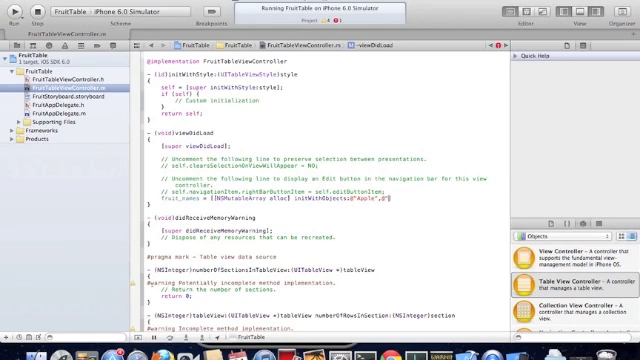
Extend the fruit_names list with @"Banana", @"Kiwi" and more, ending with nil.
{"action": "type", "text": "Banana\",@\"Cantaloup"}
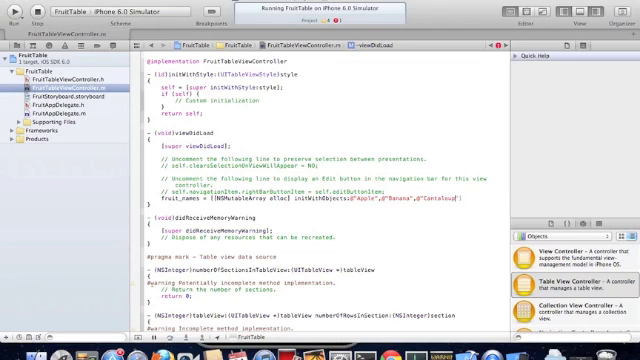
{"action": "left_click", "coordinate": [456, 192]}
{"action": "type", "text": ",@\"Grapes\",@\""}
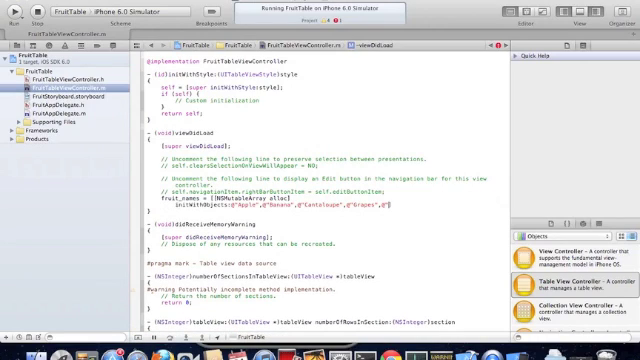
{"action": "type", "text": "Kiwi\",@\"Nectarine\",@\"Orange\",@\"Peach\",@\"Pear\",@\"Strawberry\",@\"Watermelon\",nil];"}
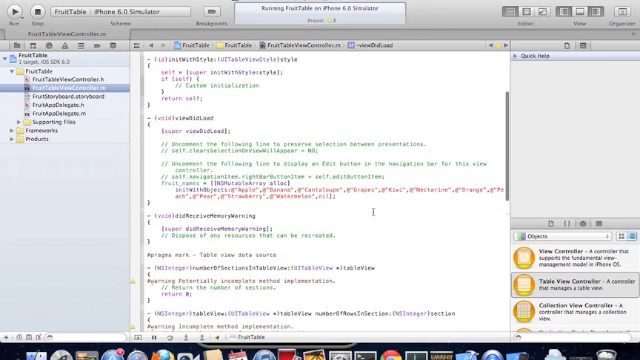
{"action": "scroll", "scroll_direction": "down", "scroll_amount": 3}
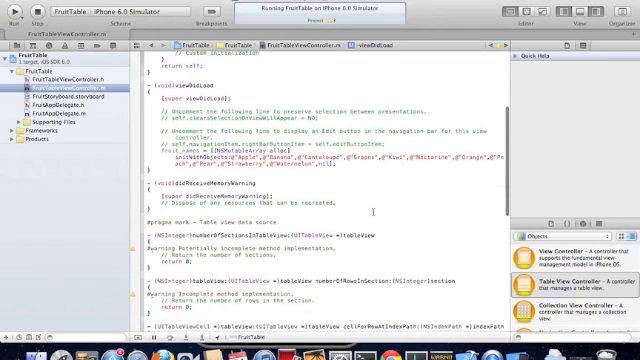
Return 1 section and [fruit_names count] rows in the data source methods.
{"action": "scroll", "scroll_direction": "down", "scroll_amount": 3}
{"action": "type", "text": "1"}
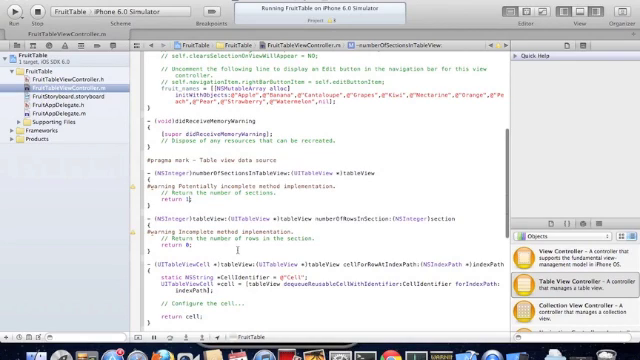
{"action": "scroll", "scroll_direction": "down", "scroll_amount": 3}
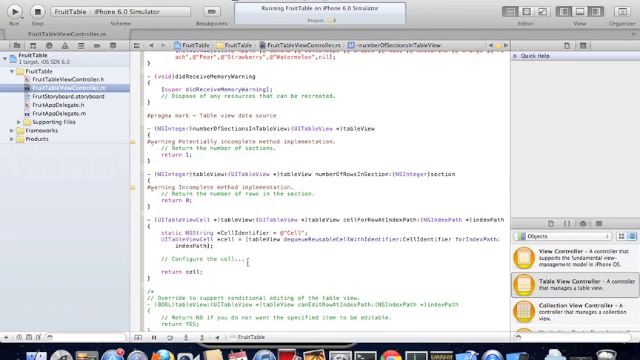
{"action": "scroll", "scroll_direction": "up", "scroll_amount": 3}
{"action": "type", "text": "[fruit_names count]"}
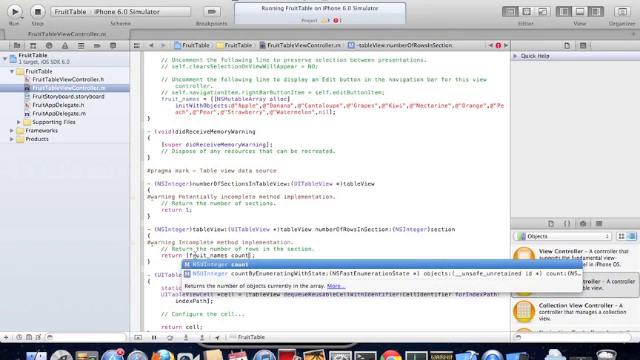
{"action": "scroll", "scroll_direction": "down", "scroll_amount": 3}
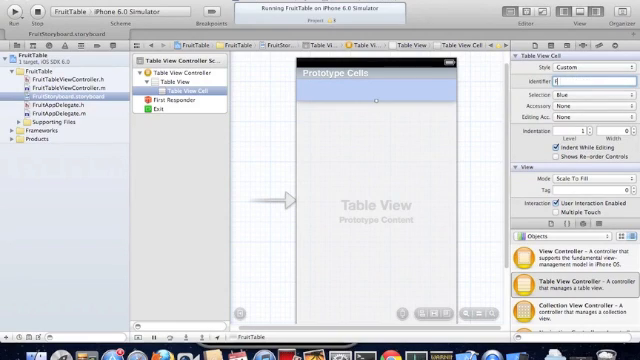
Set the prototype cell's Identifier to FruitCell in the Attributes Inspector.
{"action": "type", "text": "FruitCell"}
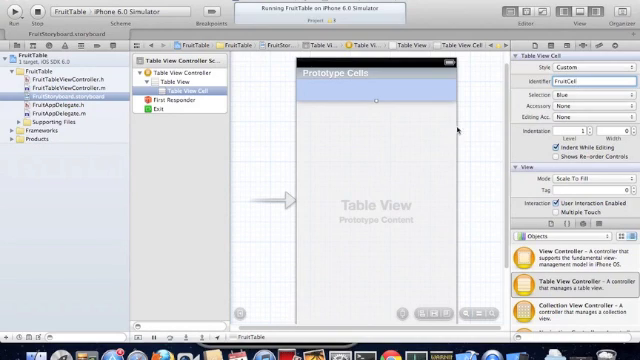
{"action": "left_click", "coordinate": [172, 76]}
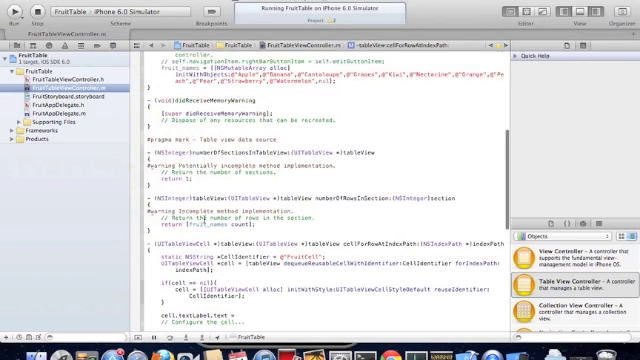
{"action": "scroll", "scroll_direction": "down", "scroll_amount": 3}
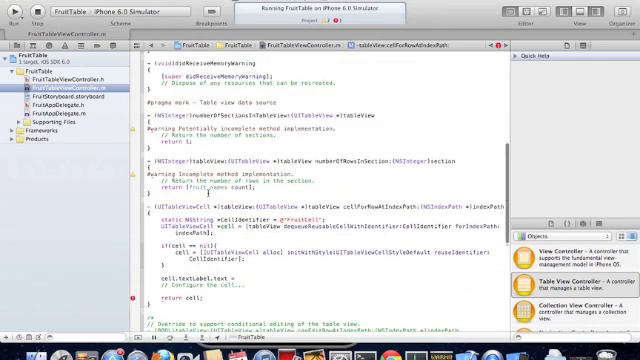
{"action": "scroll", "scroll_direction": "down", "scroll_amount": 3}
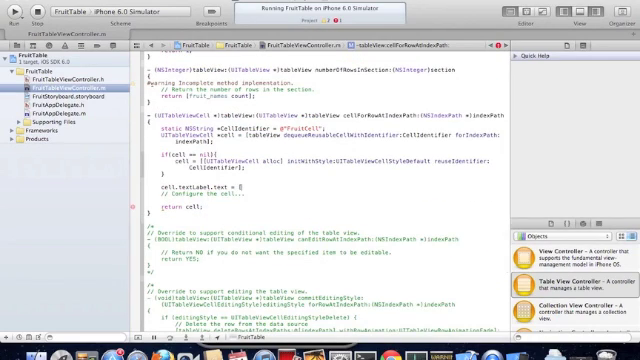
{"action": "type", "text": "fruit_names objectAtIndex:]"}
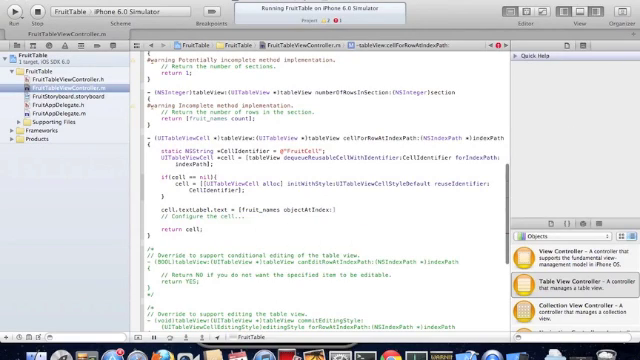
{"action": "type", "text": "indexPath"}
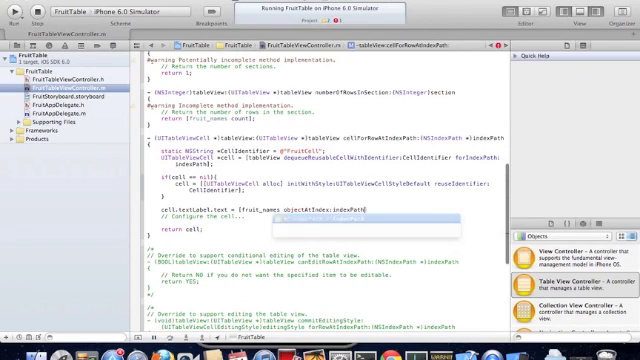
{"action": "type", "text": ".row];"}
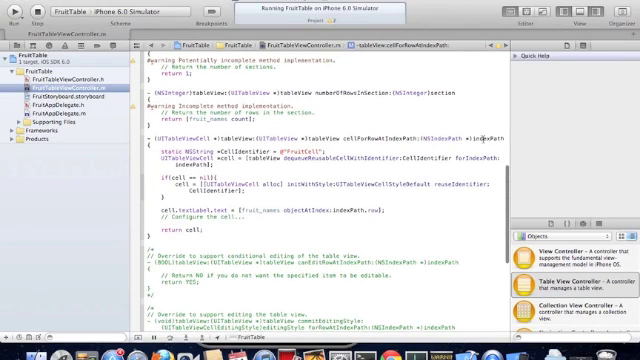
{"action": "scroll", "scroll_direction": "up", "scroll_amount": 3}
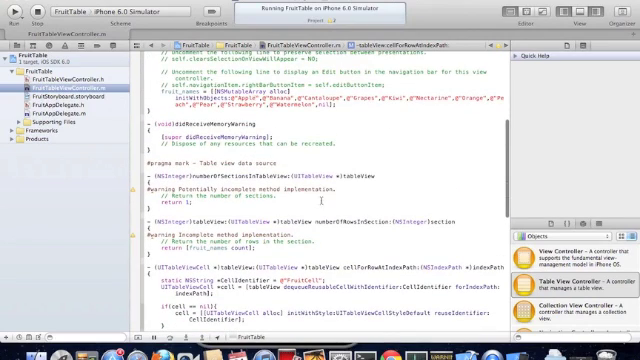
{"action": "scroll", "scroll_direction": "down", "scroll_amount": 3}
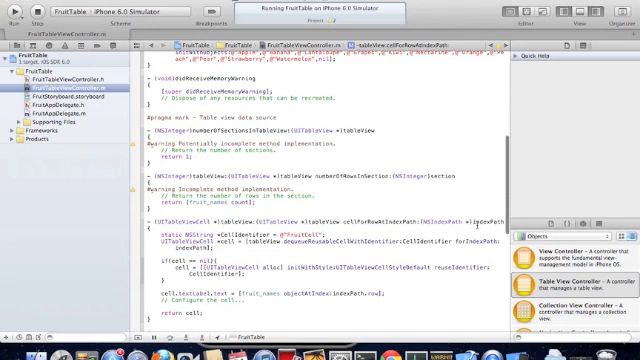
{"action": "scroll", "scroll_direction": "up", "scroll_amount": 3}
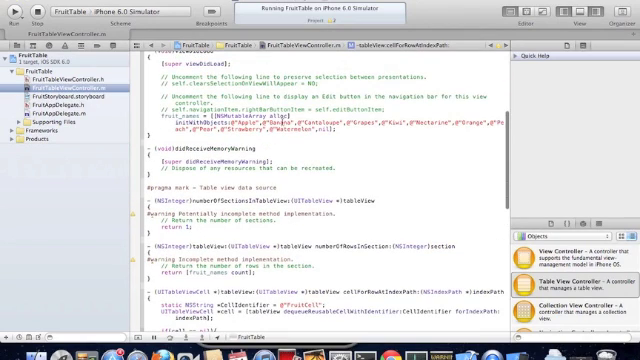
{"action": "scroll", "scroll_direction": "down", "scroll_amount": 3}
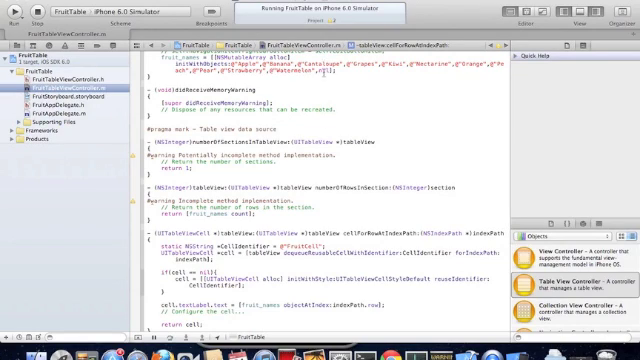
{"action": "scroll", "scroll_direction": "down", "scroll_amount": 3}
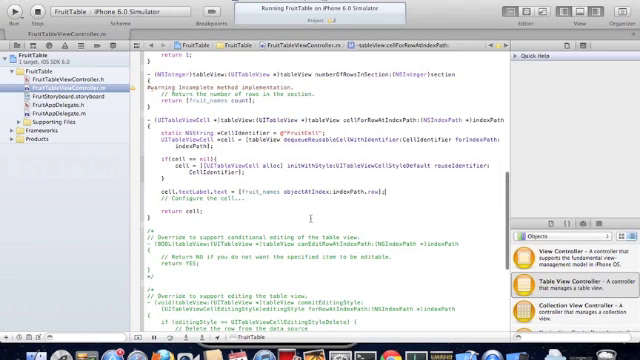
{"action": "scroll", "scroll_direction": "up", "scroll_amount": 3}
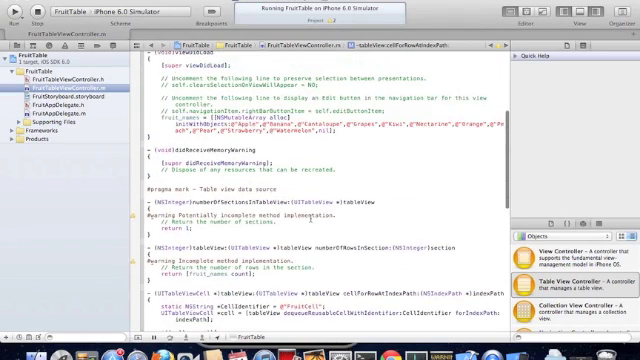
{"action": "scroll", "scroll_direction": "up", "scroll_amount": 3}
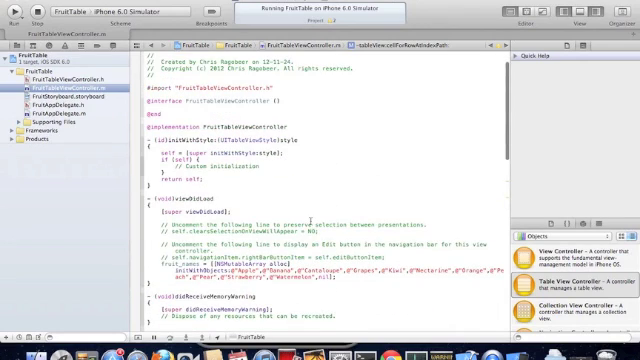
{"action": "scroll", "scroll_direction": "down", "scroll_amount": 3}
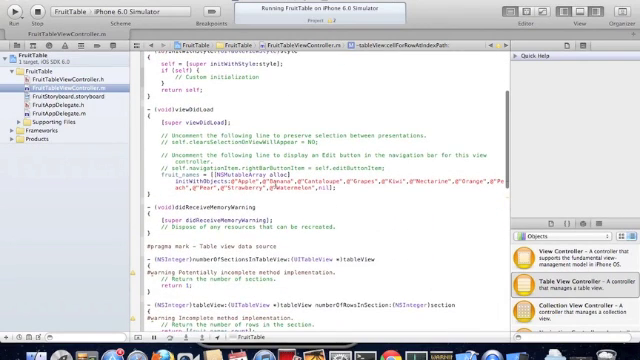
{"action": "scroll", "scroll_direction": "down", "scroll_amount": 3}
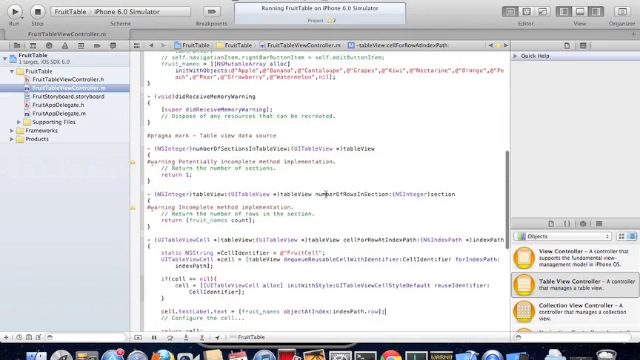
{"action": "scroll", "scroll_direction": "down", "scroll_amount": 3}
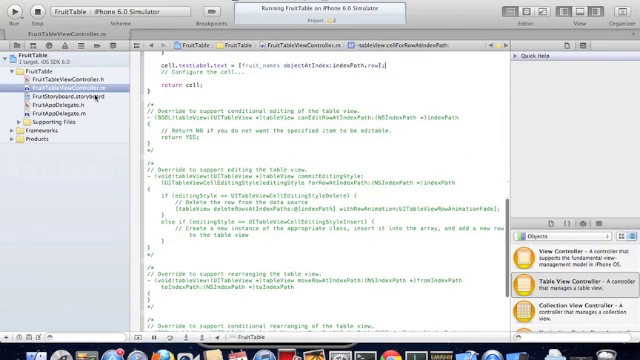
{"action": "left_click", "coordinate": [68, 88]}
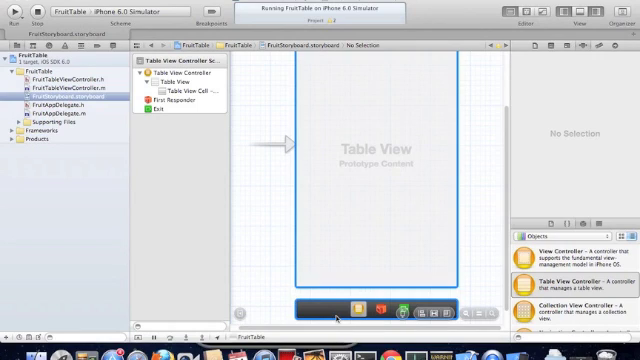
{"action": "left_click", "coordinate": [170, 72]}
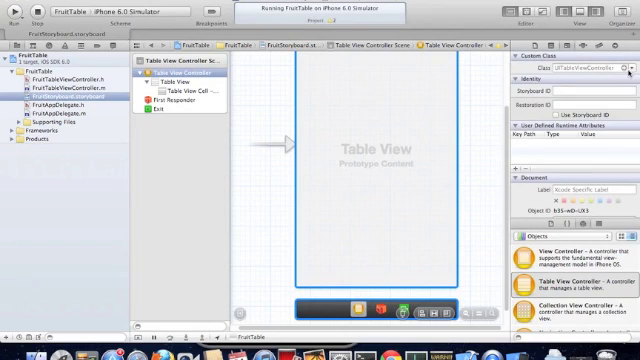
{"action": "left_click", "coordinate": [628, 68]}
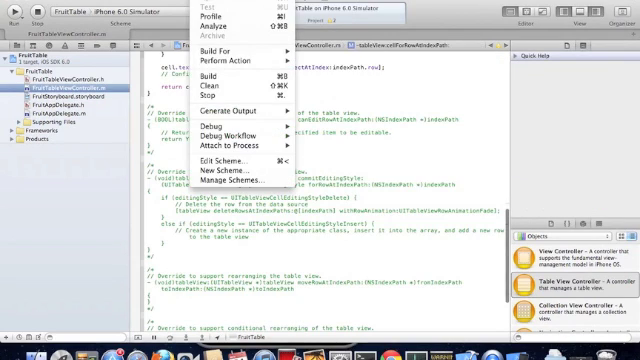
Rerun FruitTable, stopping the running copy, so the simulator lists Cantaloupe, Grapes, Kiwi and the rest.
{"action": "left_click", "coordinate": [214, 76]}
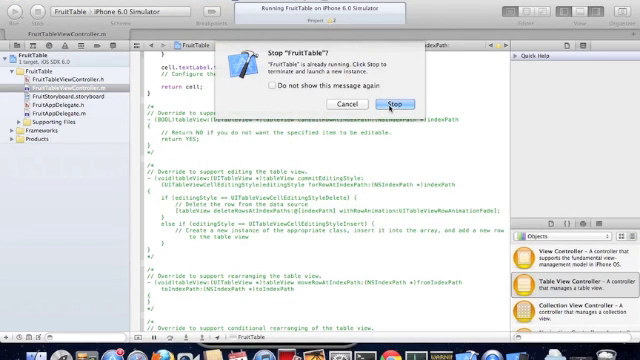
{"action": "left_click", "coordinate": [396, 104]}
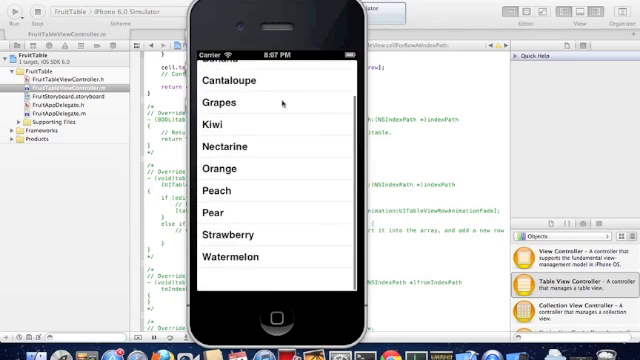
{"action": "scroll", "scroll_direction": "down", "scroll_amount": 3}
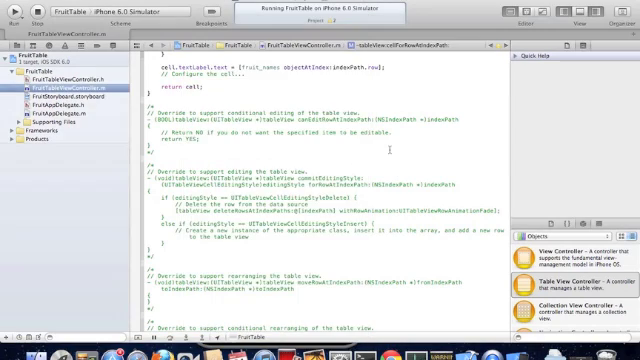
{"action": "scroll", "scroll_direction": "up", "scroll_amount": 3}
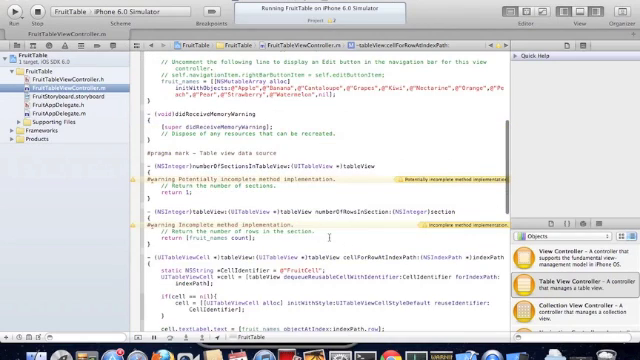
{"action": "scroll", "scroll_direction": "up", "scroll_amount": 3}
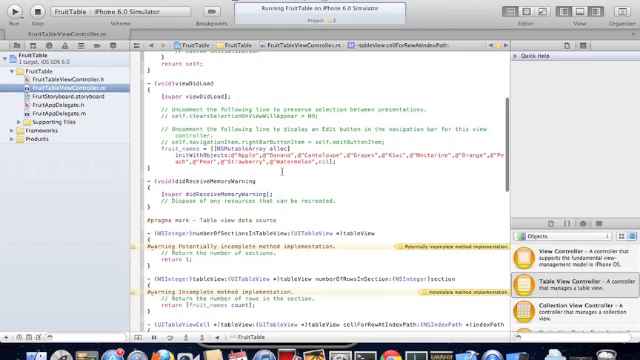
{"action": "scroll", "scroll_direction": "down", "scroll_amount": 3}
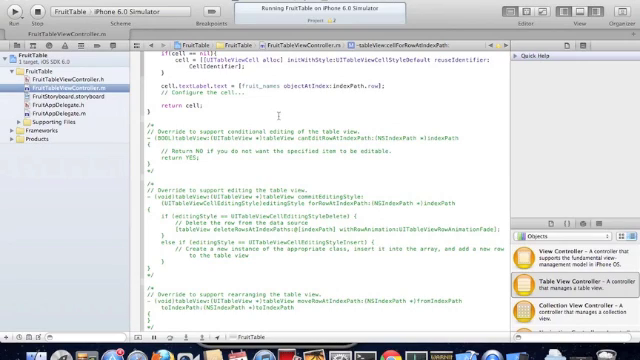
{"action": "scroll", "scroll_direction": "up", "scroll_amount": 3}
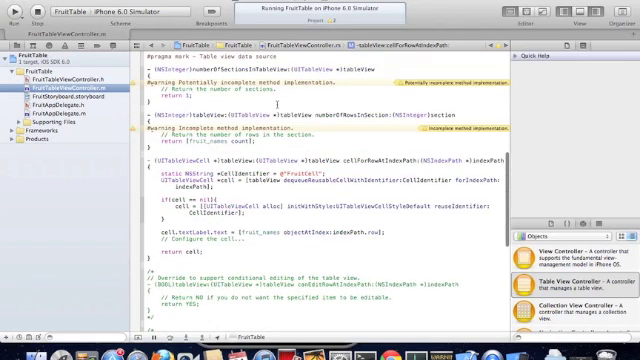